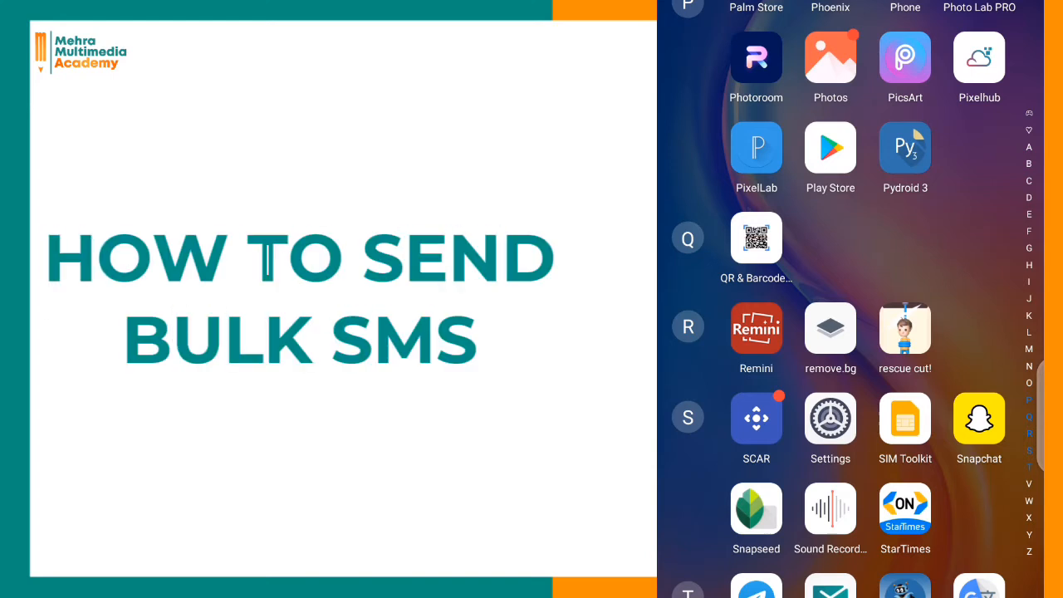
# Scroll the app drawer to reach and launch the Hubtel app
pyautogui.scroll(3)
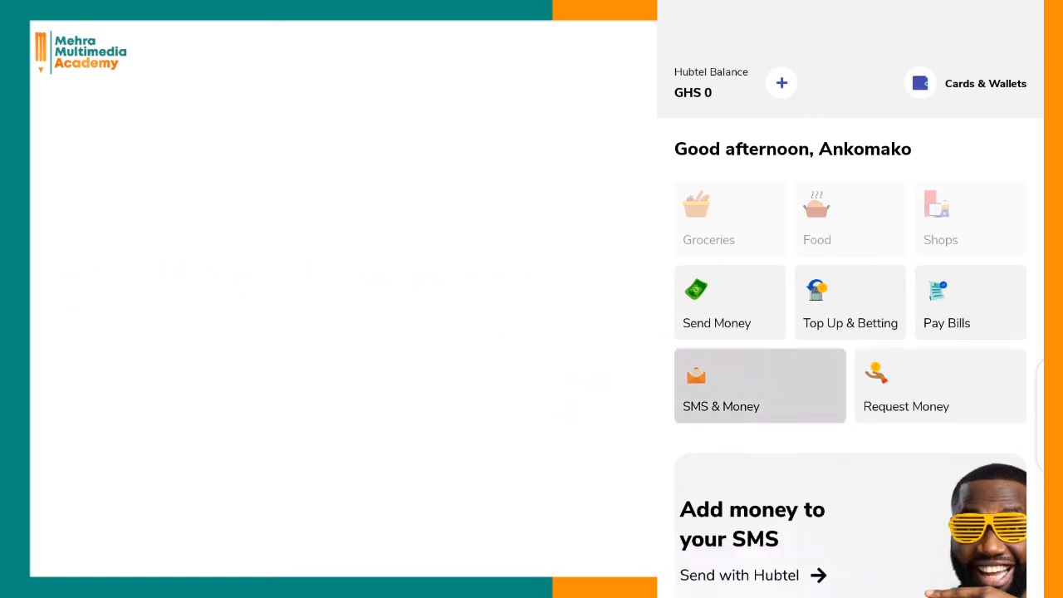
# Start a group SMS from SMS & Money and bring up the sender nickname choices
pyautogui.click(760, 386)
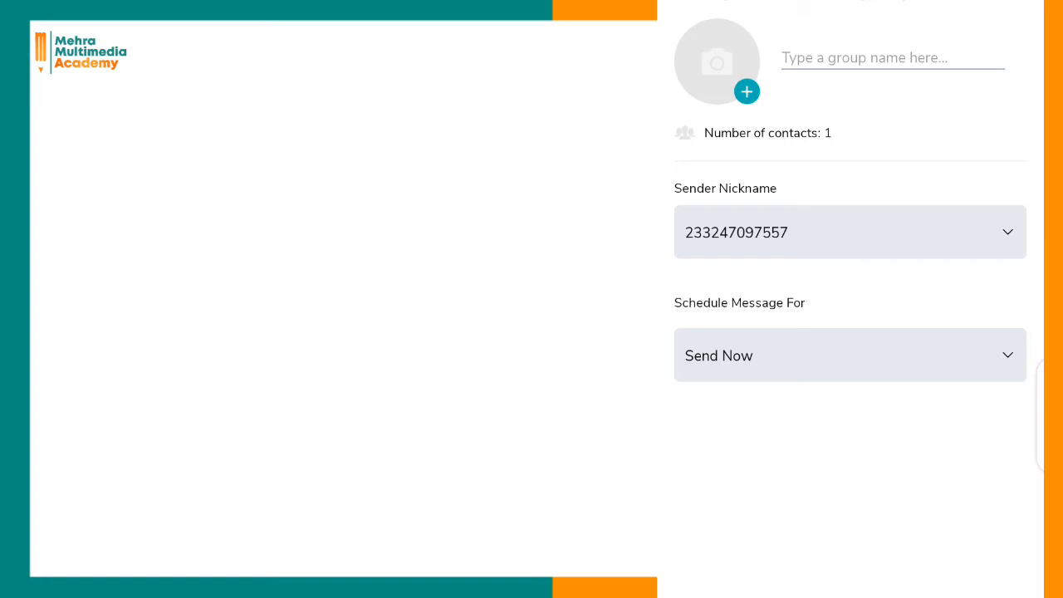
pyautogui.click(848, 233)
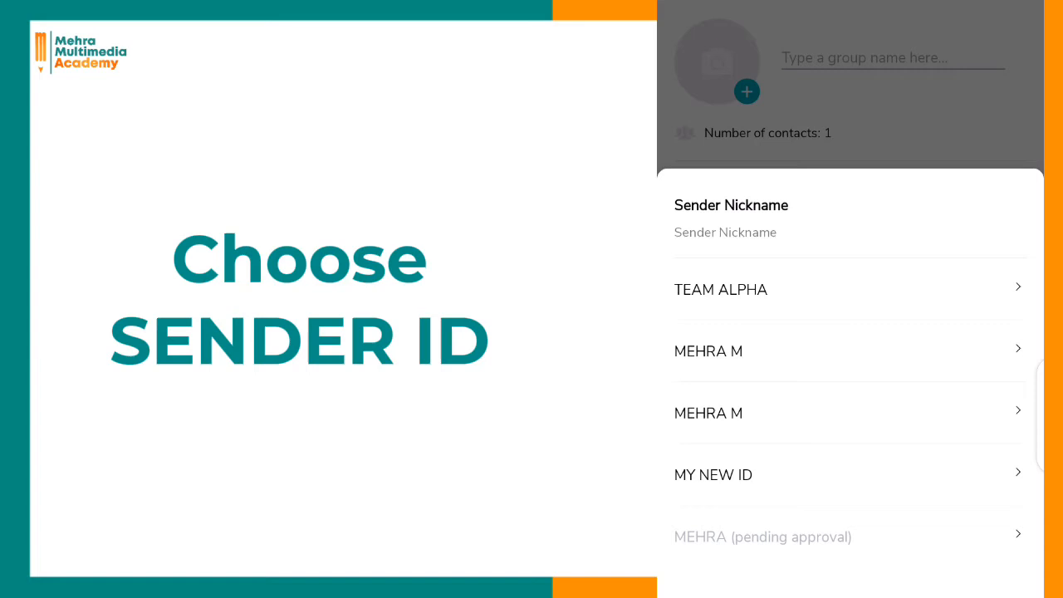
# Choose MEHRA M as the sender nickname and continue to the message composer
pyautogui.click(708, 352)
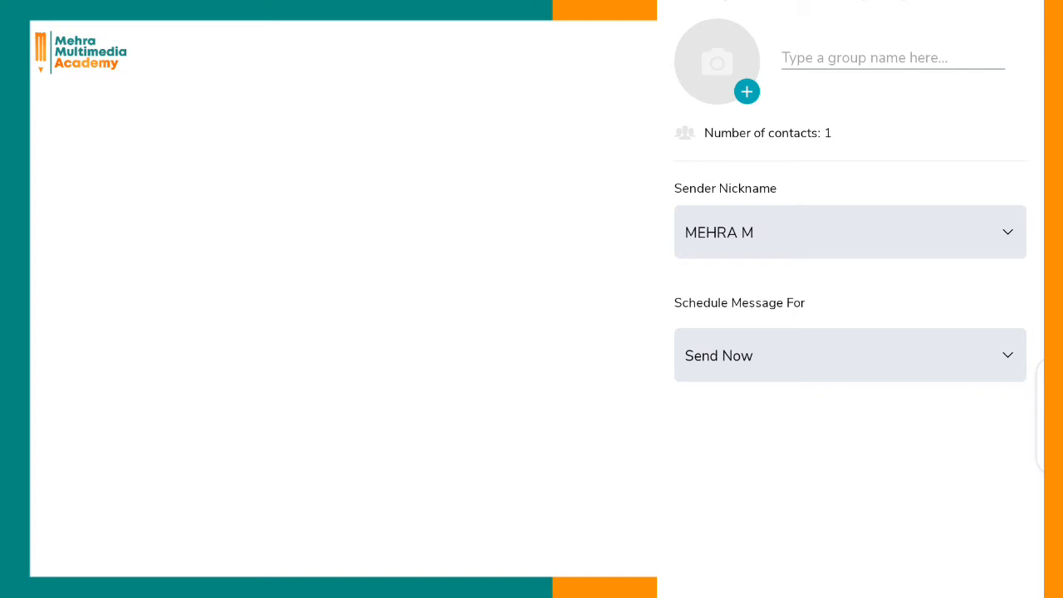
pyautogui.click(817, 352)
pyautogui.write('Hello, this is')
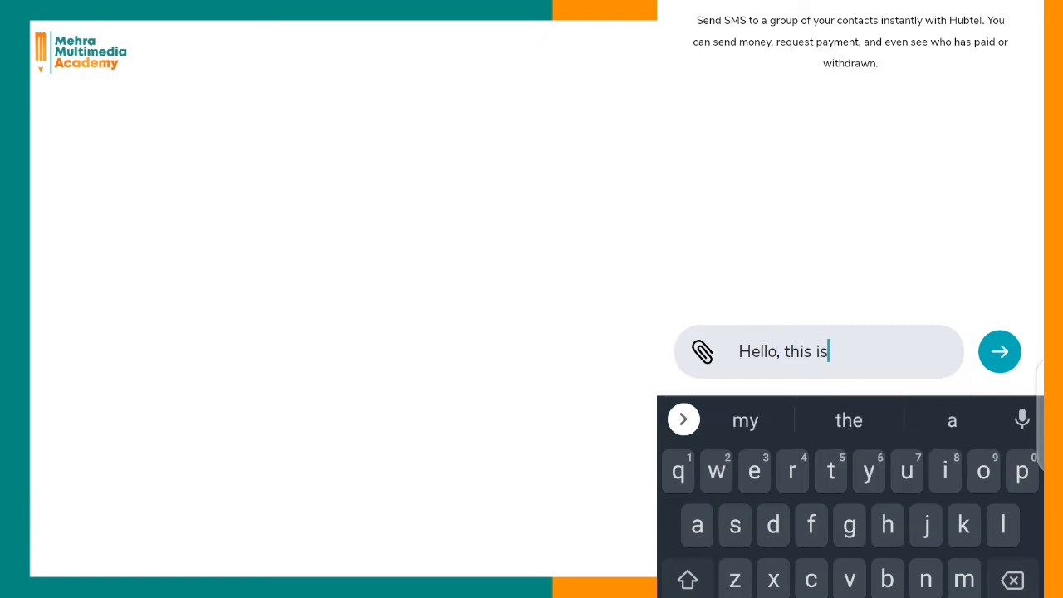
# Send 'Hello, this is a tutorial text, kindly disregard.' to reach the GHS 0.02 summary
pyautogui.write('a tutorial text,')
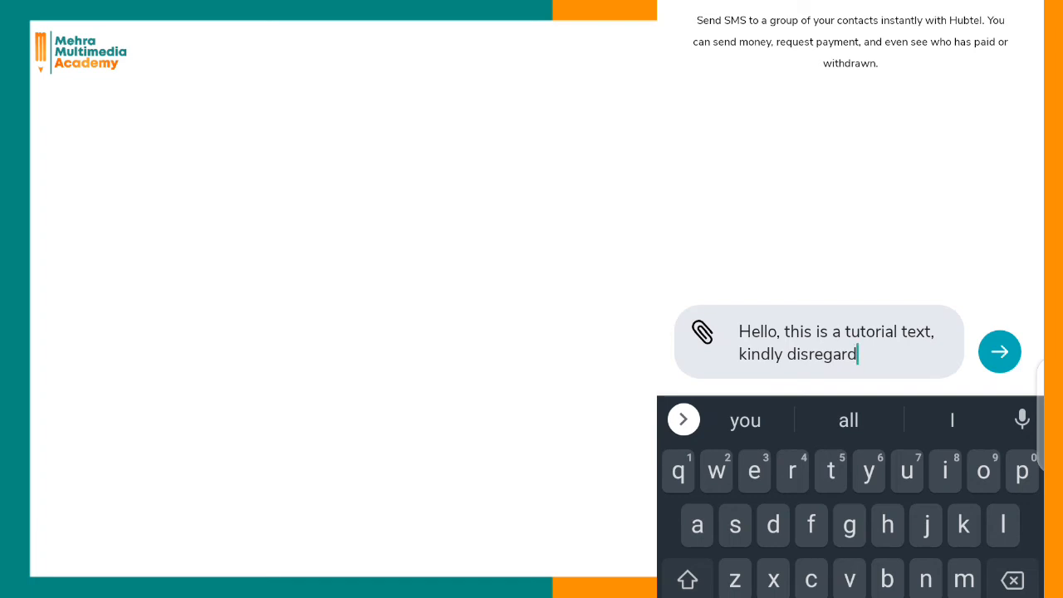
pyautogui.write('.')
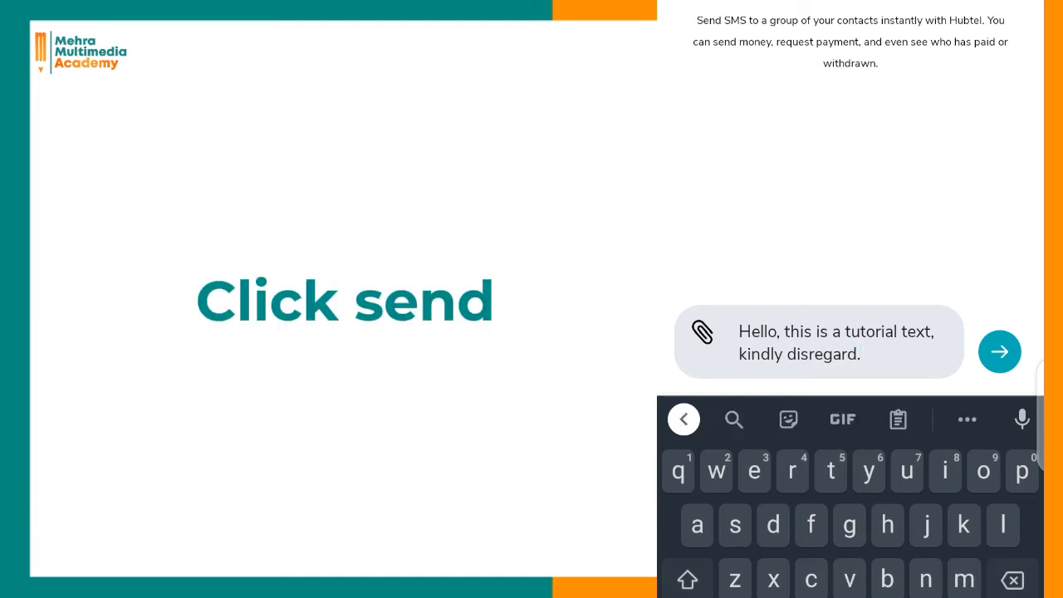
pyautogui.click(1000, 352)
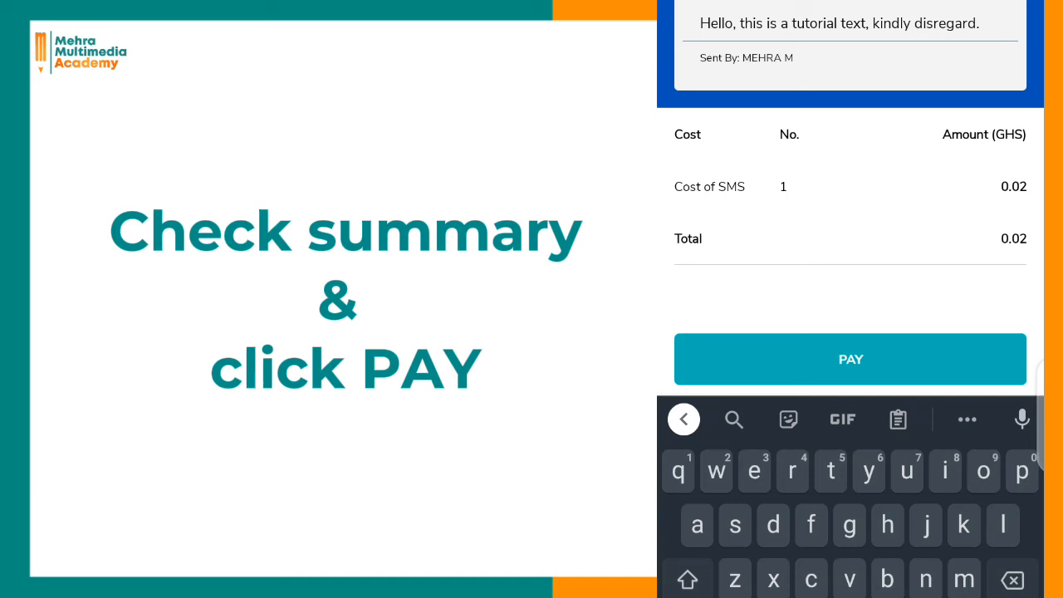
# Pay the GHS 0.02 order with the mobile money wallet, triggering the authorisation prompt
pyautogui.click(851, 359)
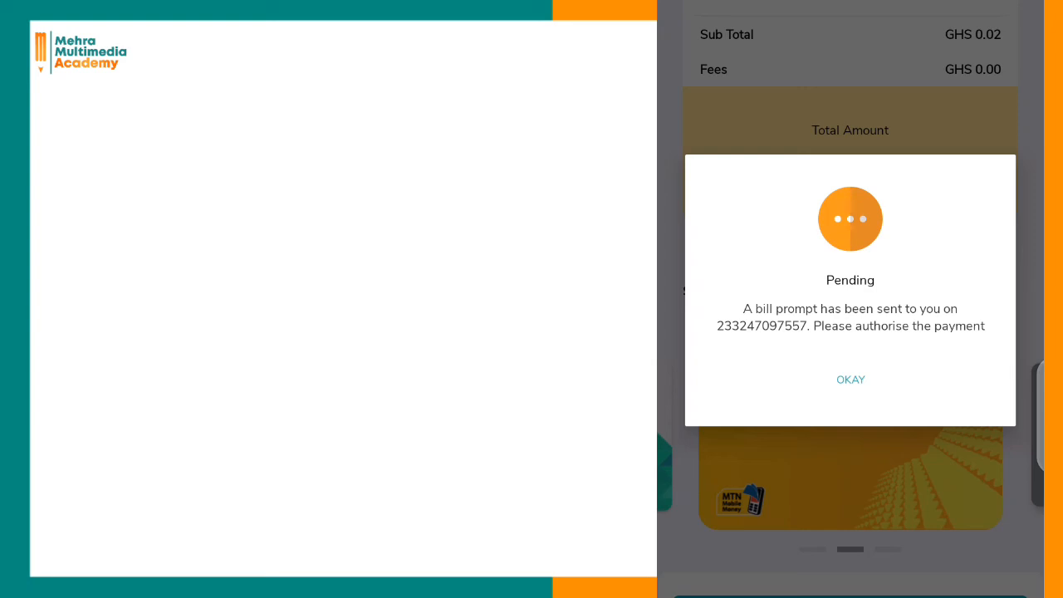
# Acknowledge the pending notice with OKAY to reach the payment success confirmation
pyautogui.click(851, 379)
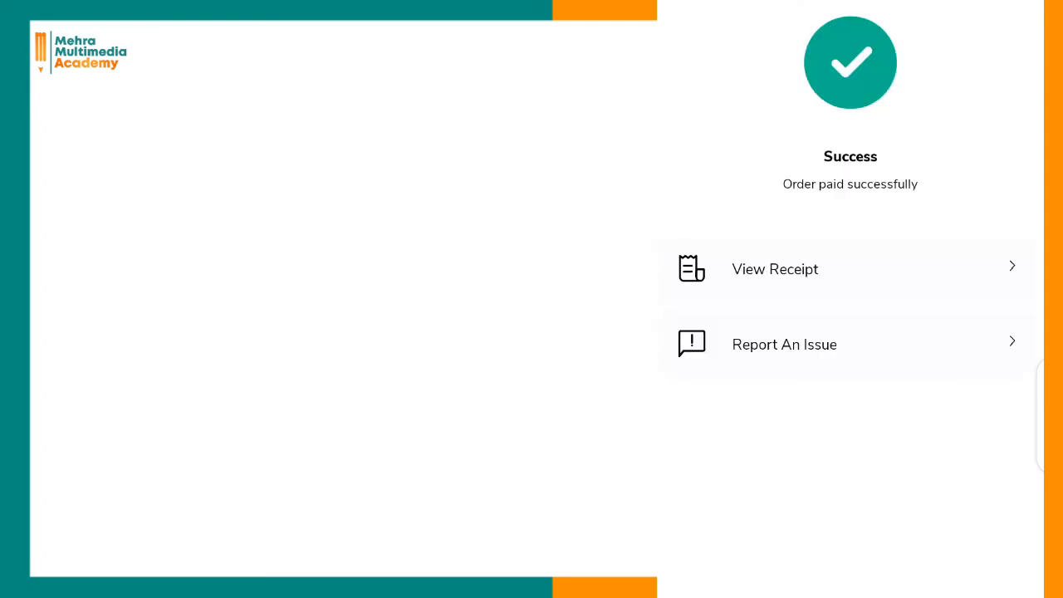